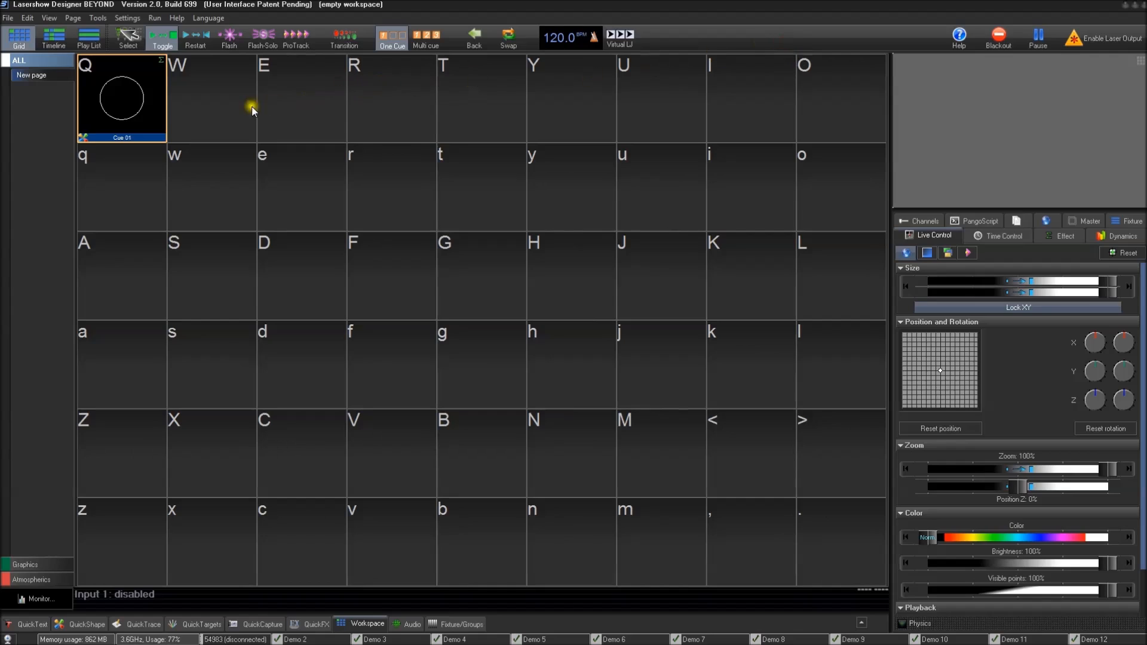
# Open cue Q's circle shape in the shape editor via Edit Shape.
pyautogui.rightClick(122, 99)
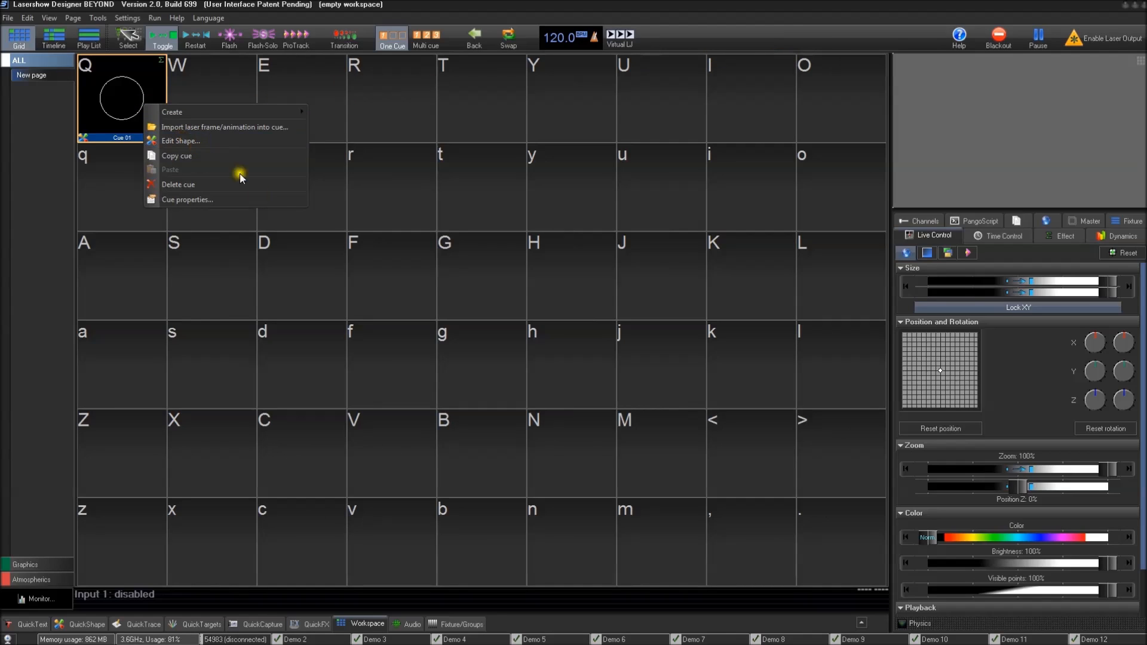
pyautogui.click(181, 141)
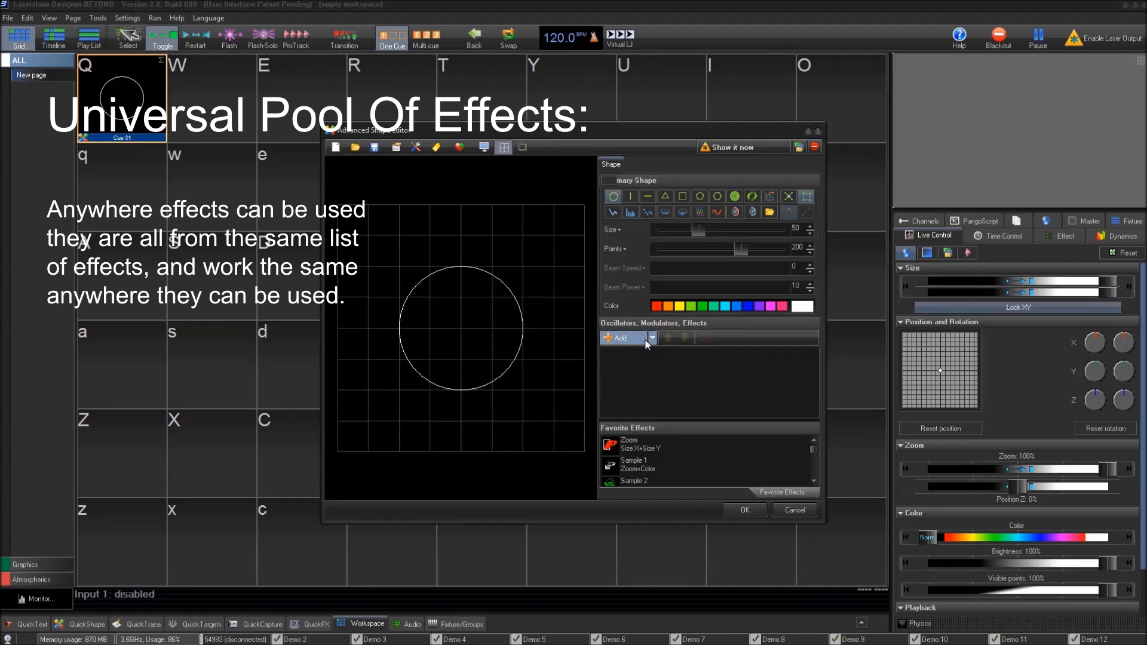
pyautogui.click(650, 337)
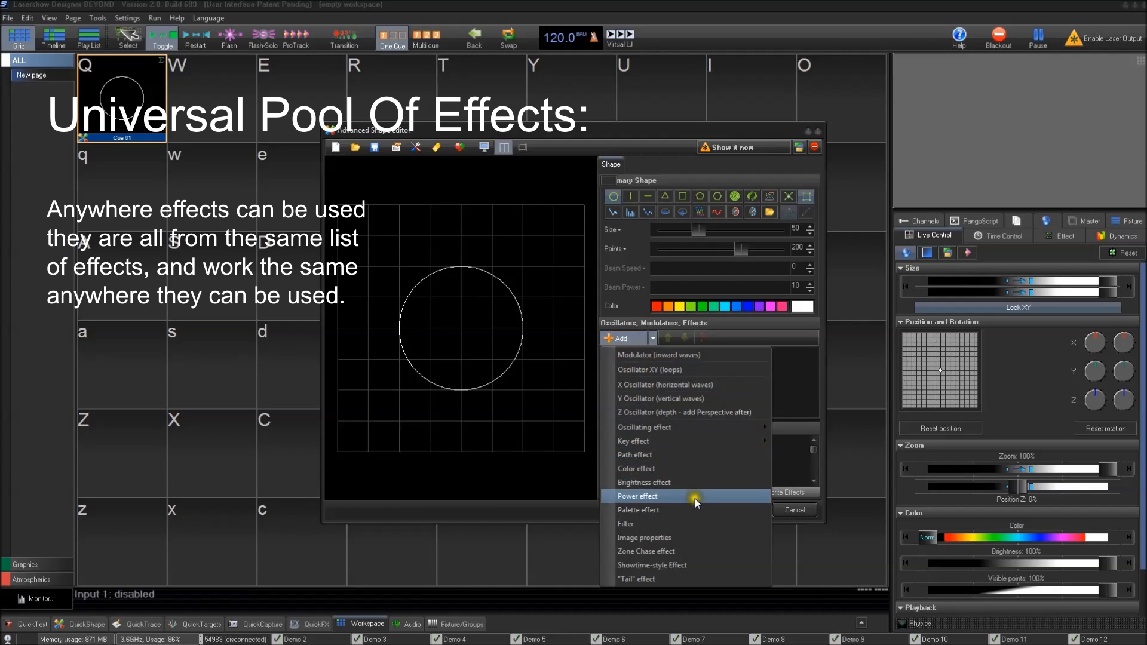
pyautogui.moveTo(655, 454)
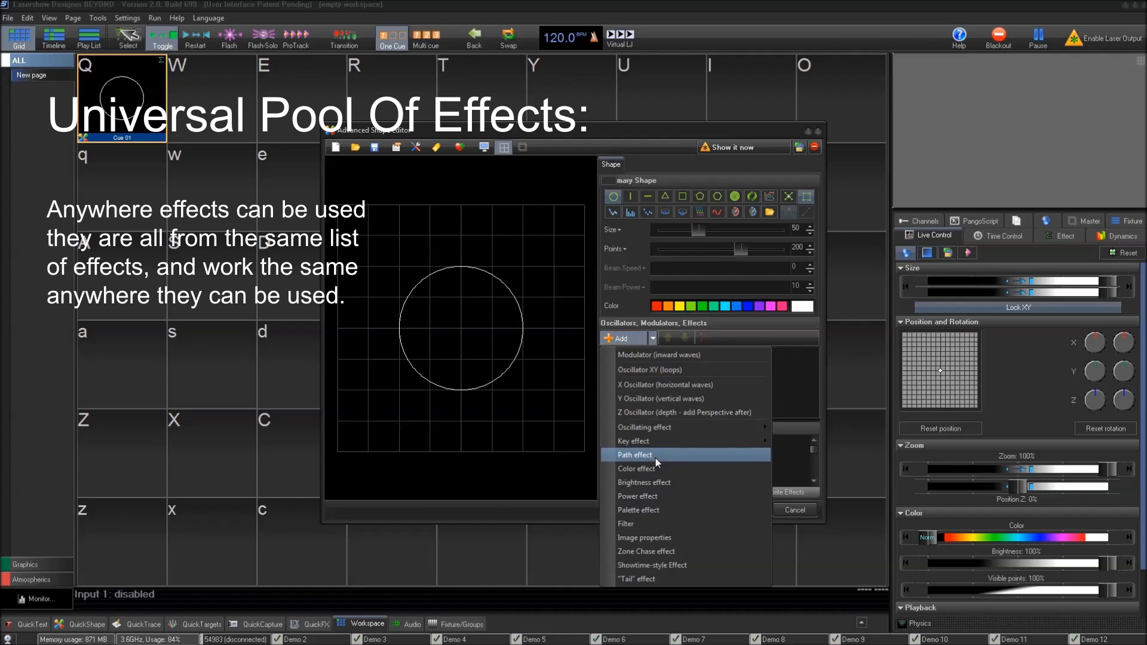
pyautogui.moveTo(644, 454)
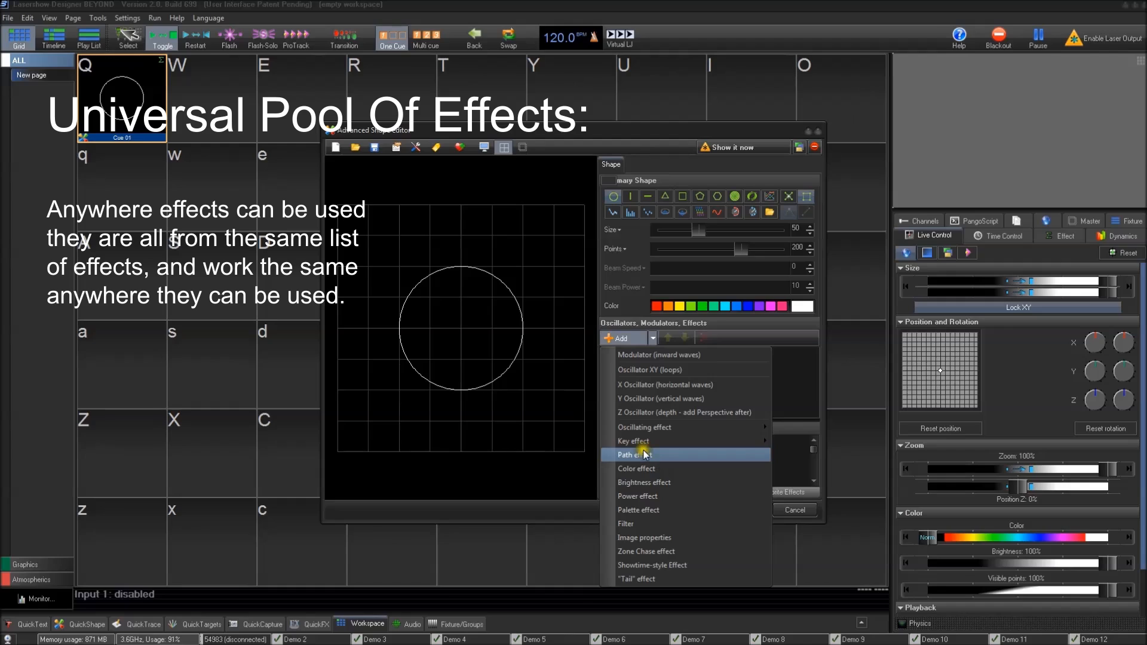
pyautogui.moveTo(688, 428)
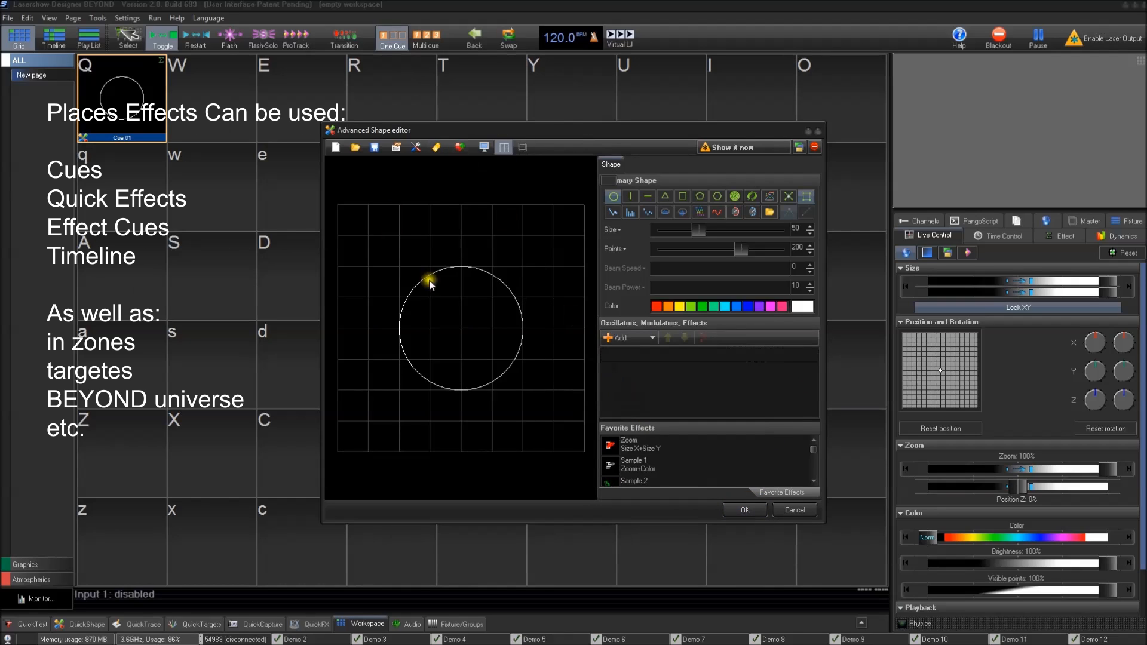
# Close the Advanced Shape editor and bring up the Projection zones settings window.
pyautogui.click(620, 337)
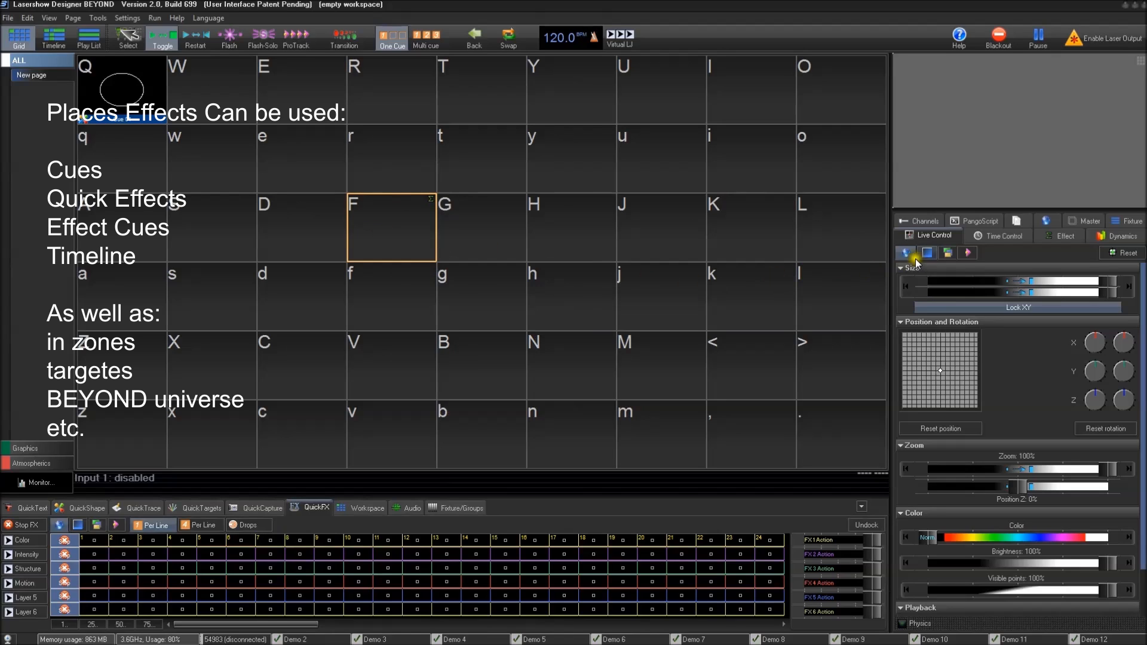
pyautogui.click(52, 39)
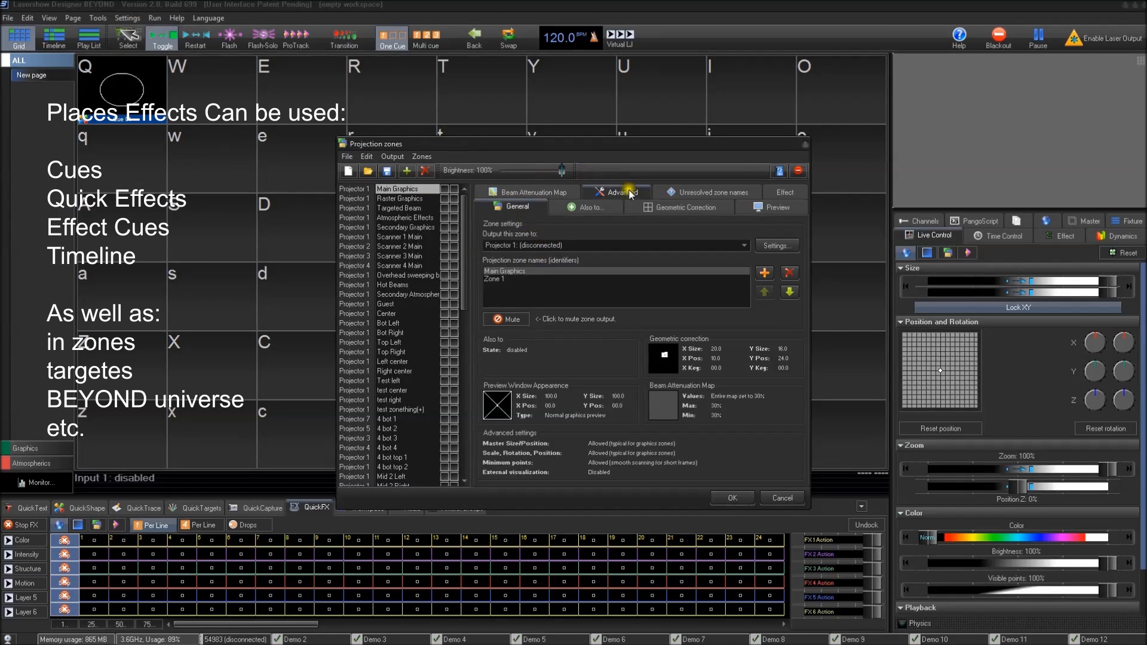
# View the zone effects list on the Effect tab, then close Projection zones.
pyautogui.click(782, 193)
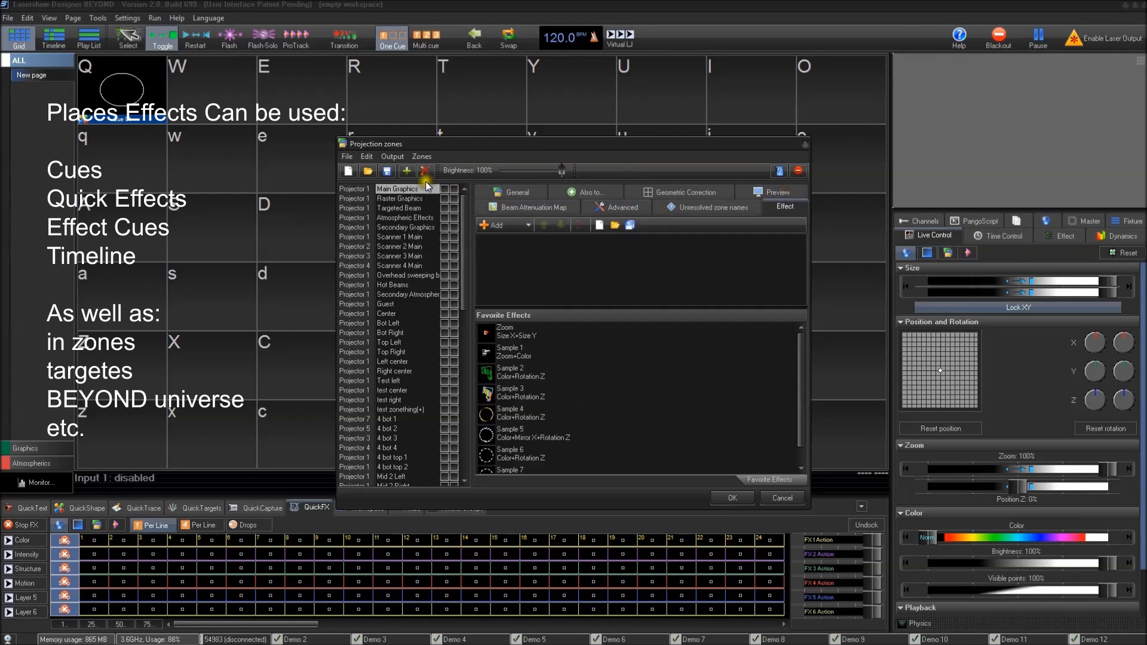
pyautogui.click(494, 224)
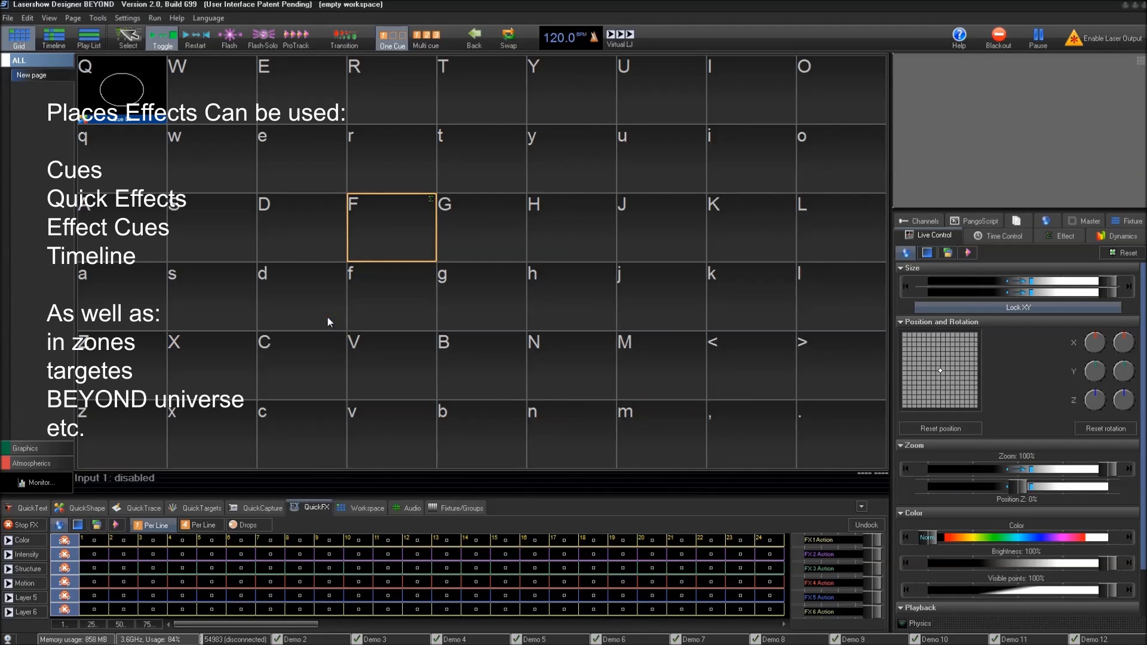
# Reopen cue Q's circle in the shape editor and list the addable oscillators and effects.
pyautogui.rightClick(120, 87)
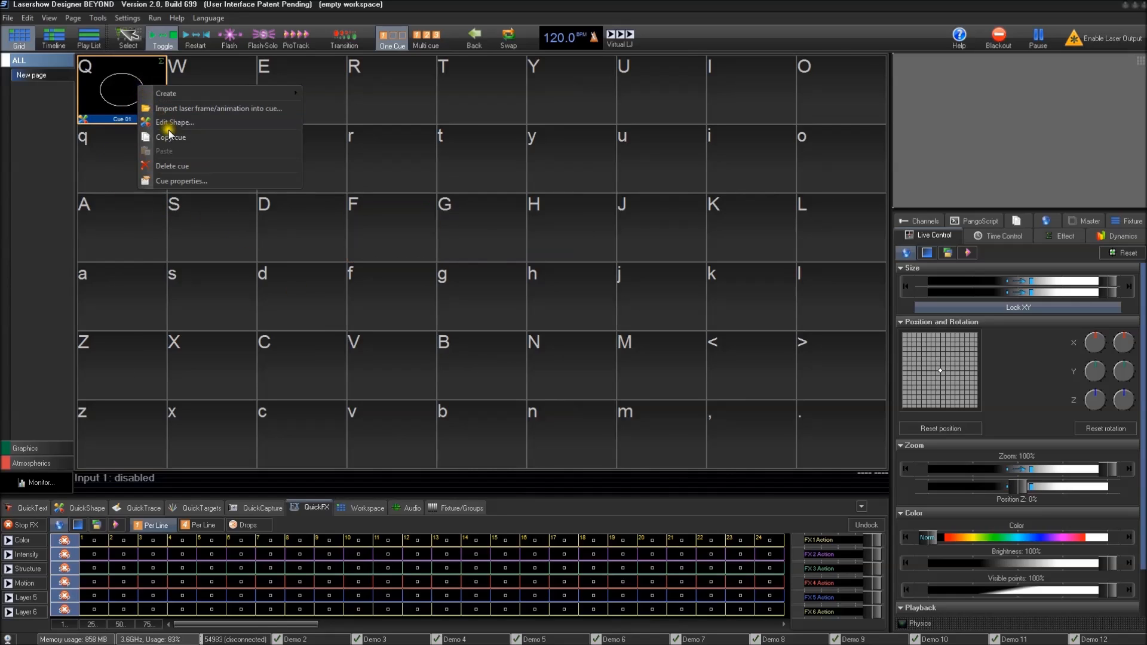
pyautogui.click(174, 122)
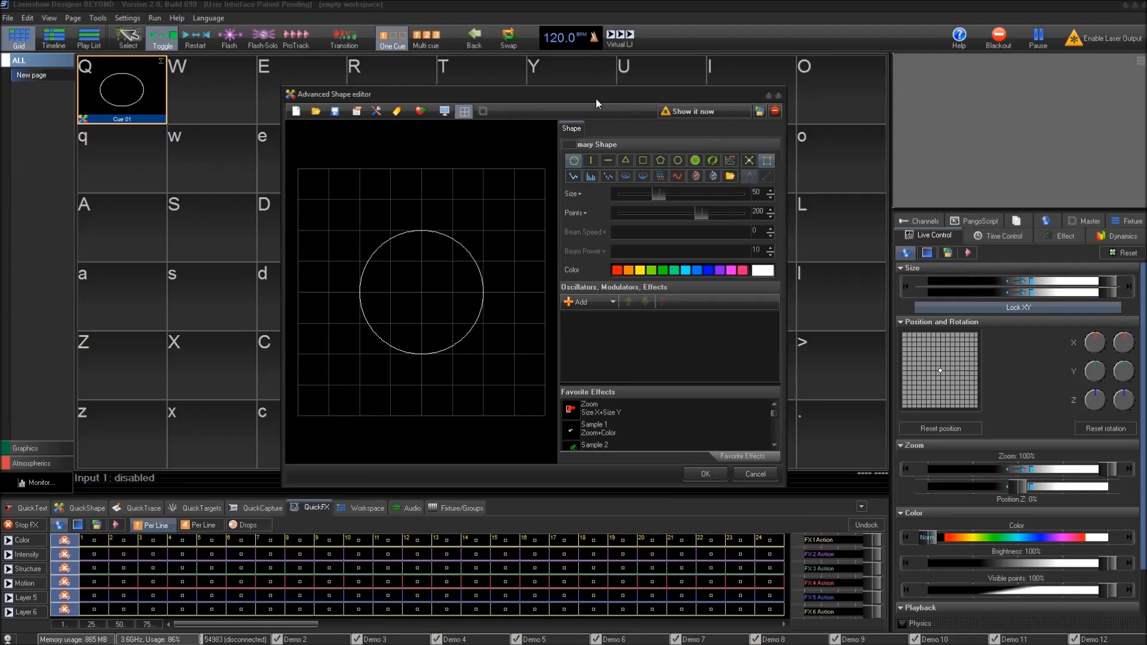
pyautogui.moveTo(596, 103); pyautogui.dragTo(588, 92)
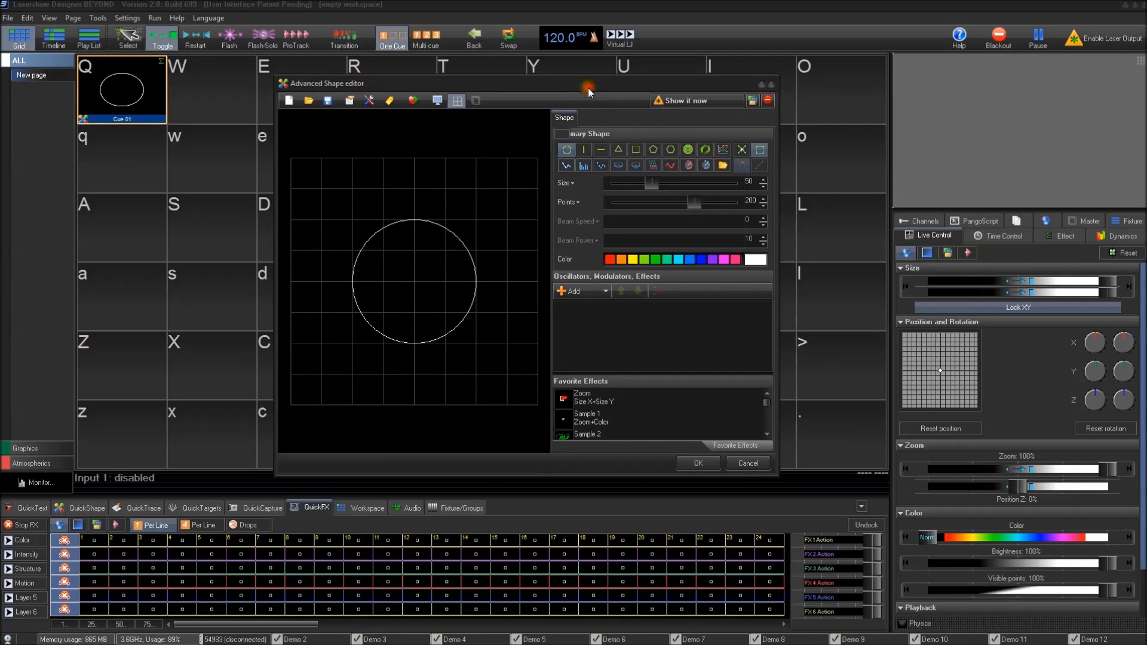
pyautogui.click(576, 290)
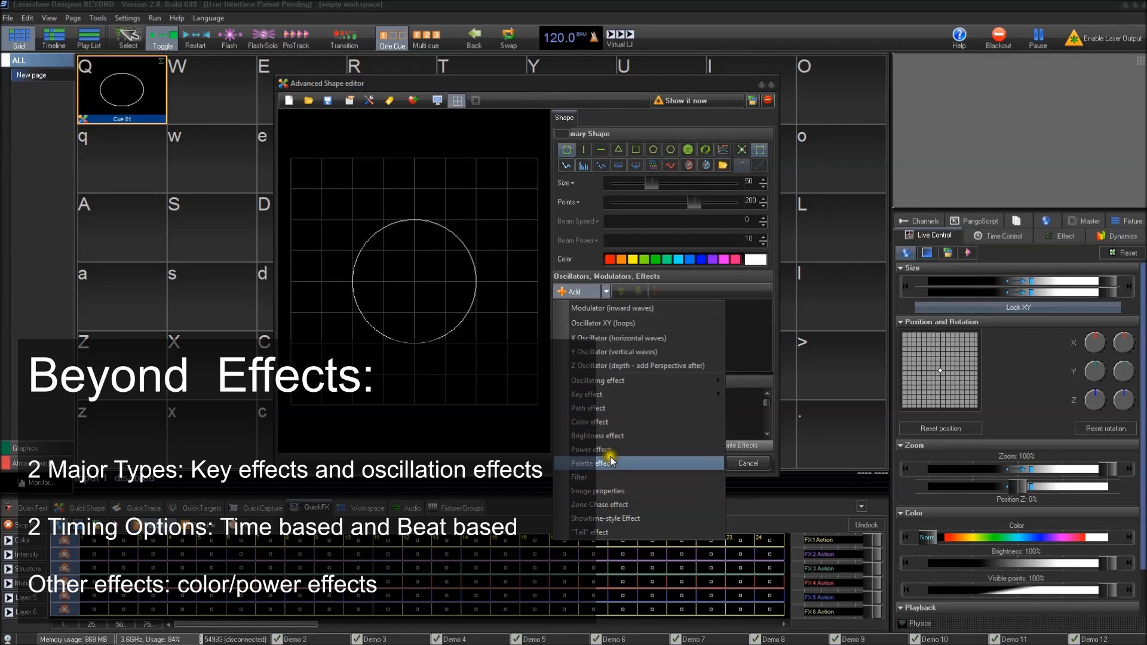
pyautogui.moveTo(637, 435)
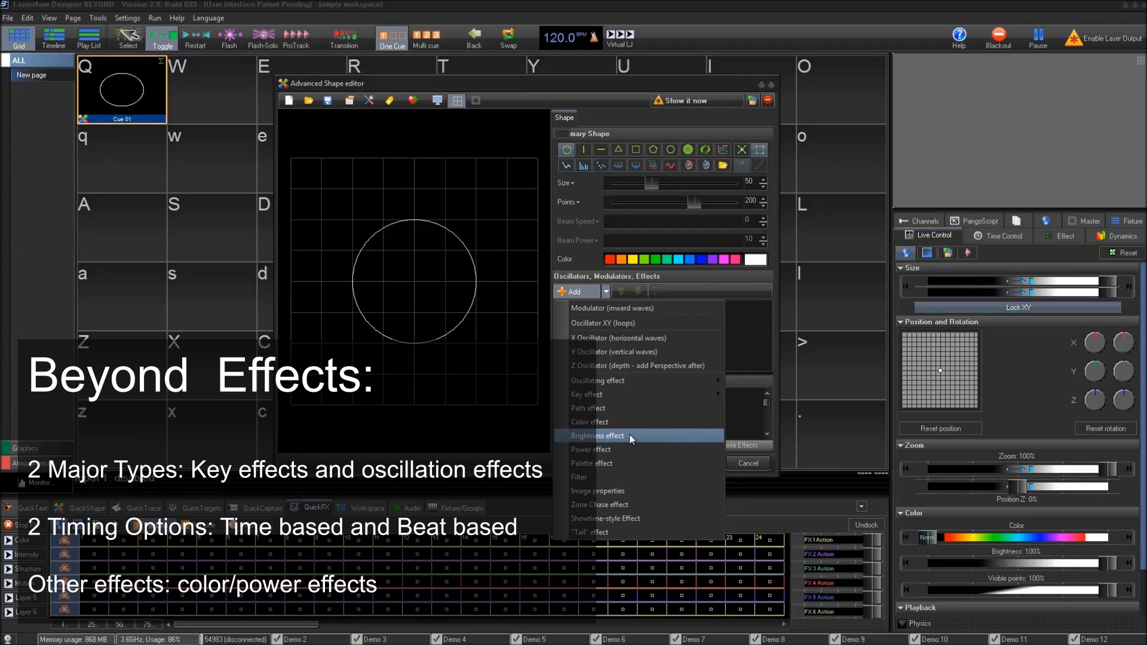
pyautogui.moveTo(634, 380)
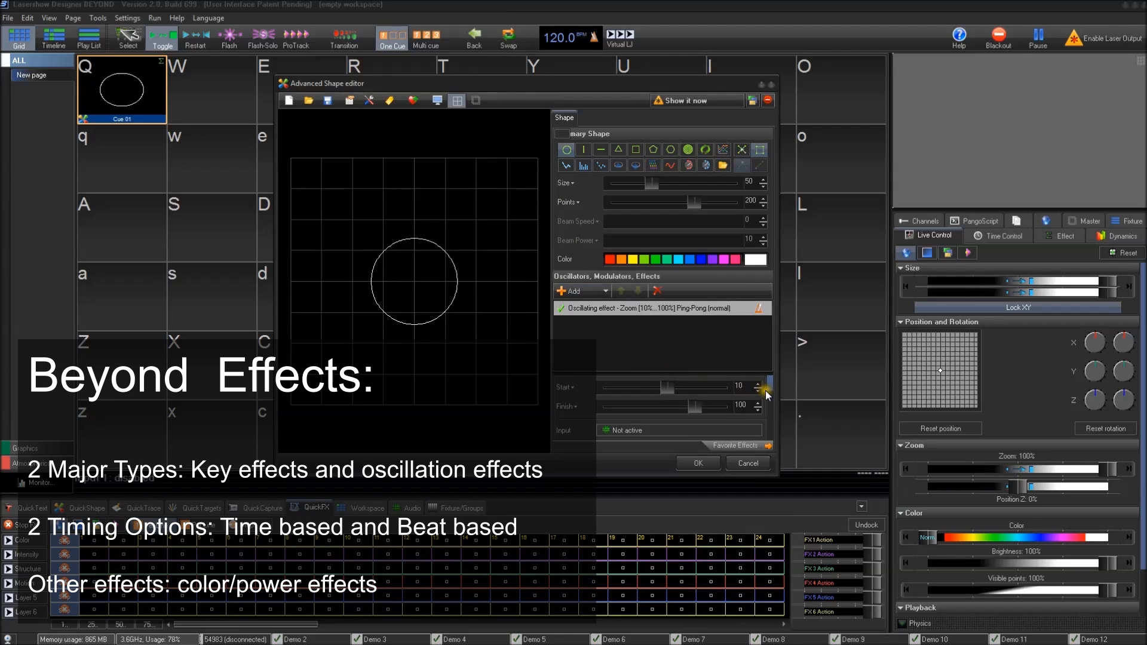
# Switch the oscillating zoom effect from beat-based to time-based timing at 2.00.
pyautogui.scroll(-3)
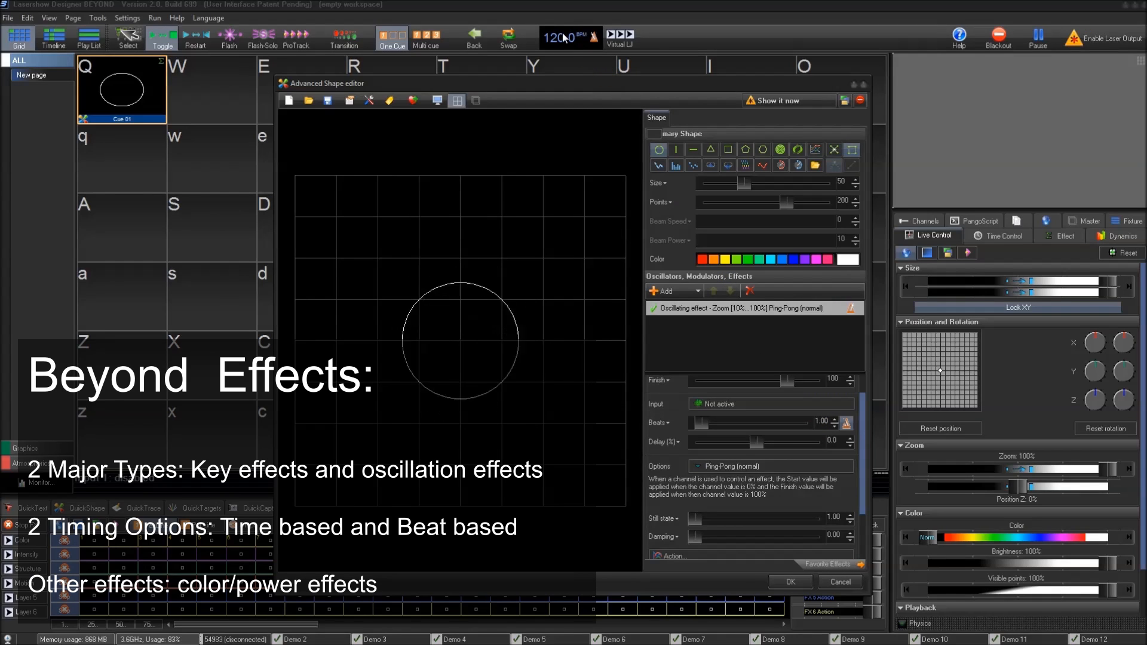
pyautogui.click(845, 421)
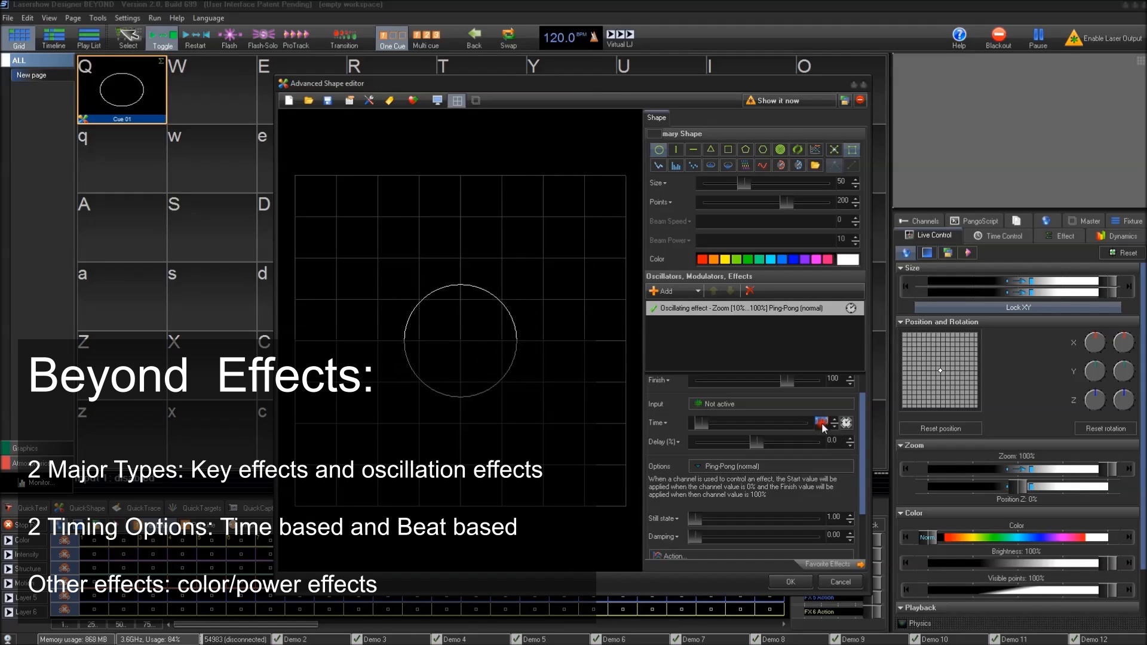
pyautogui.click(848, 425)
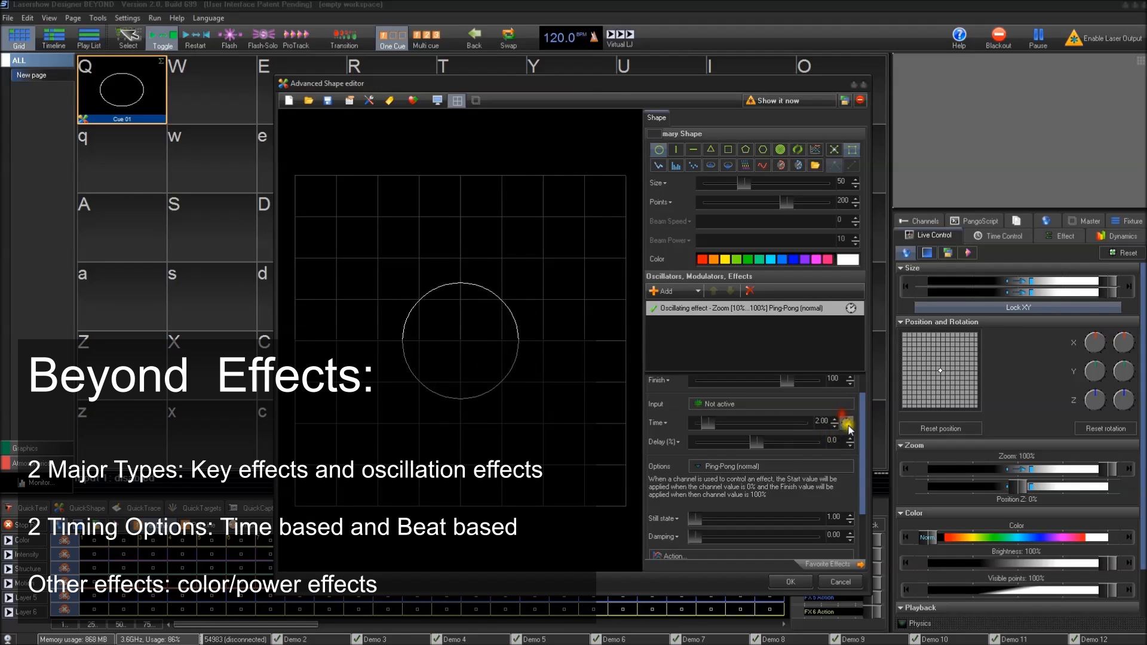